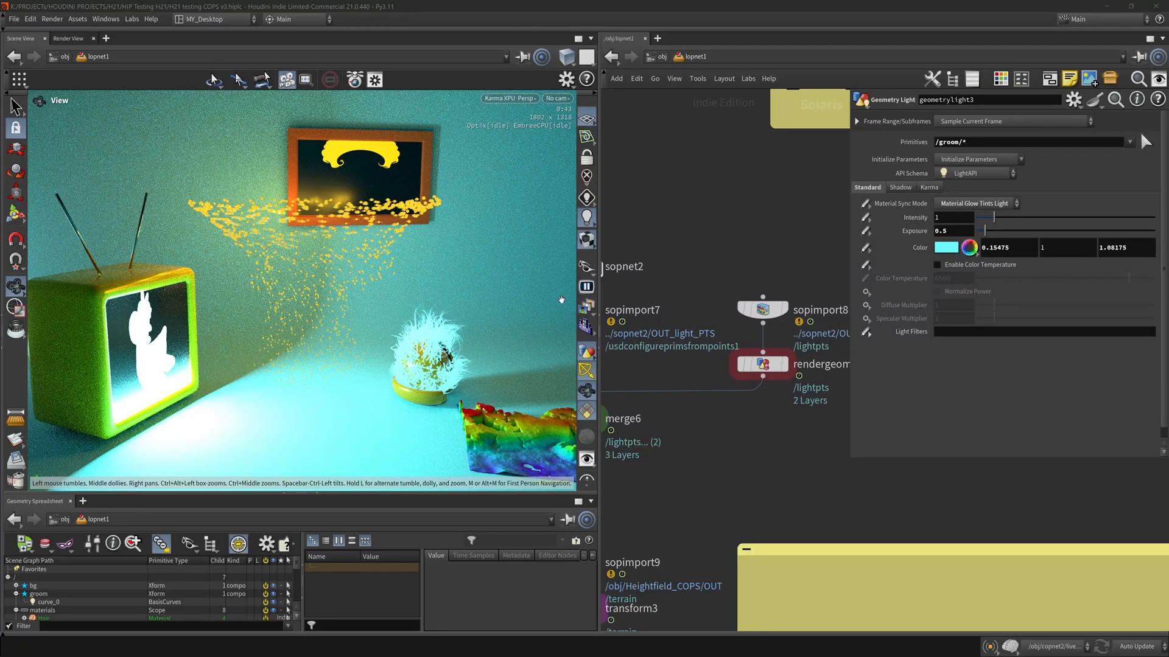
Create a new empty viewport filter list, copnet_filterlist4, and list its available filters
{"action": "left_click", "coordinate": [586, 326]}
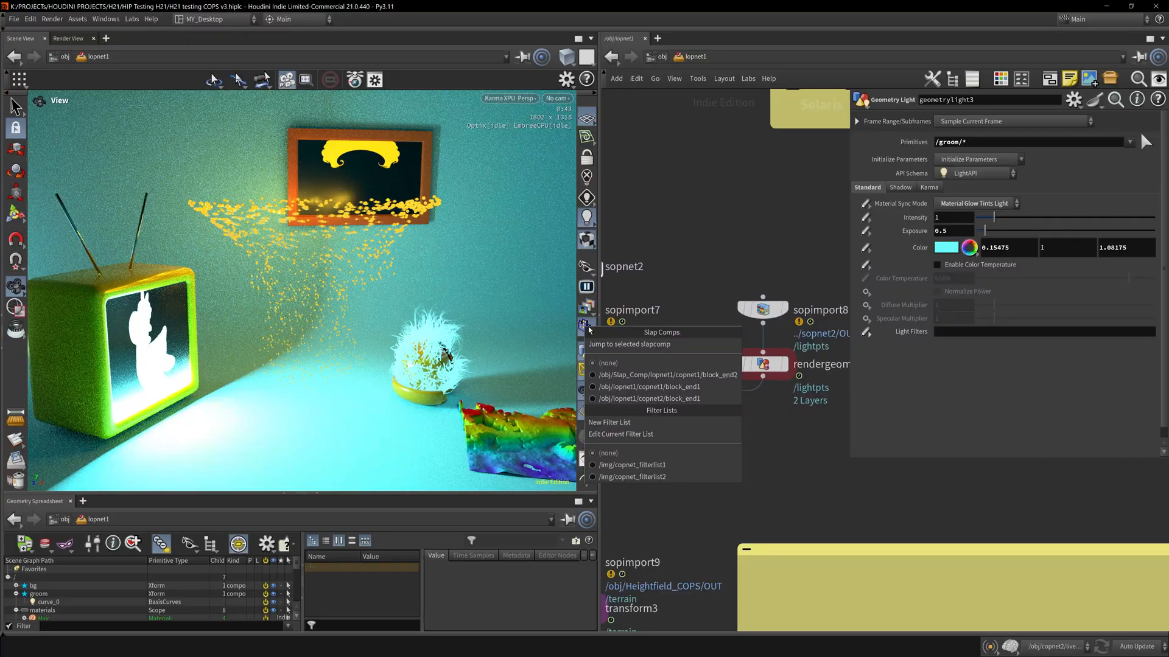
{"action": "mouse_move", "coordinate": [623, 437]}
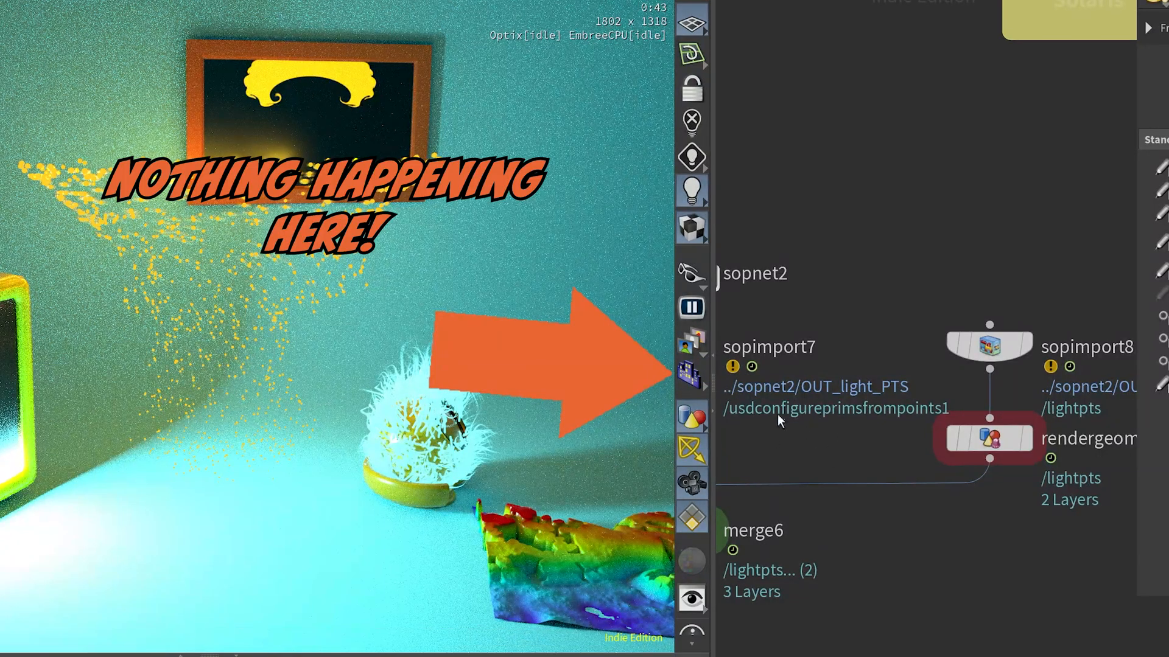
{"action": "right_click", "coordinate": [692, 371]}
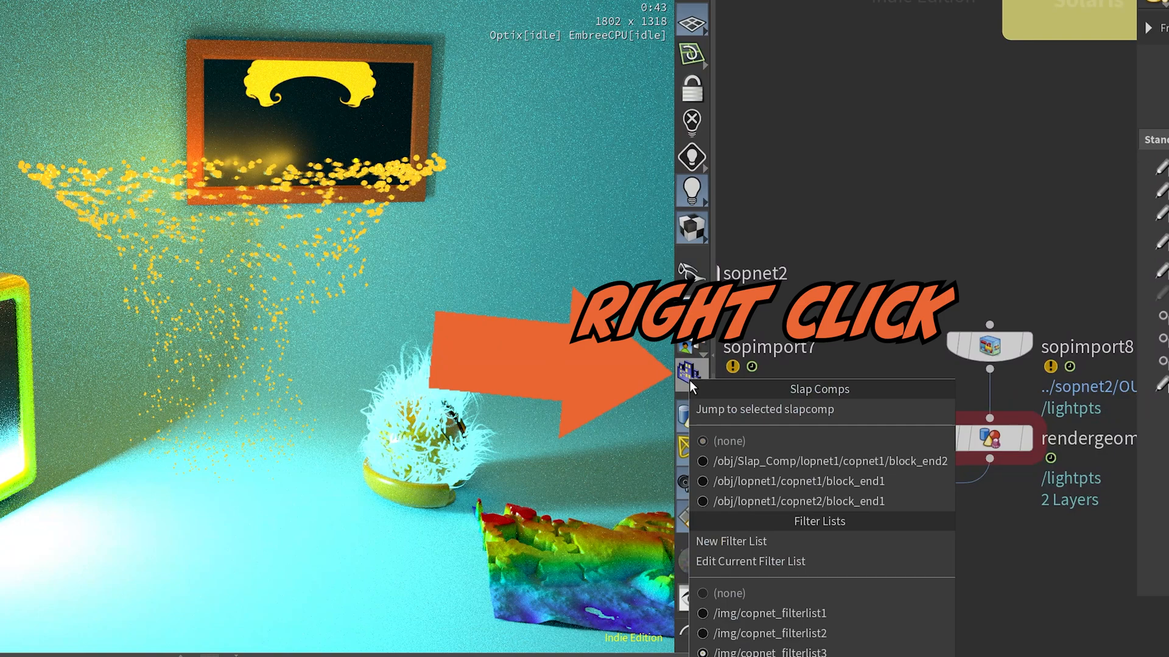
{"action": "mouse_move", "coordinate": [765, 555]}
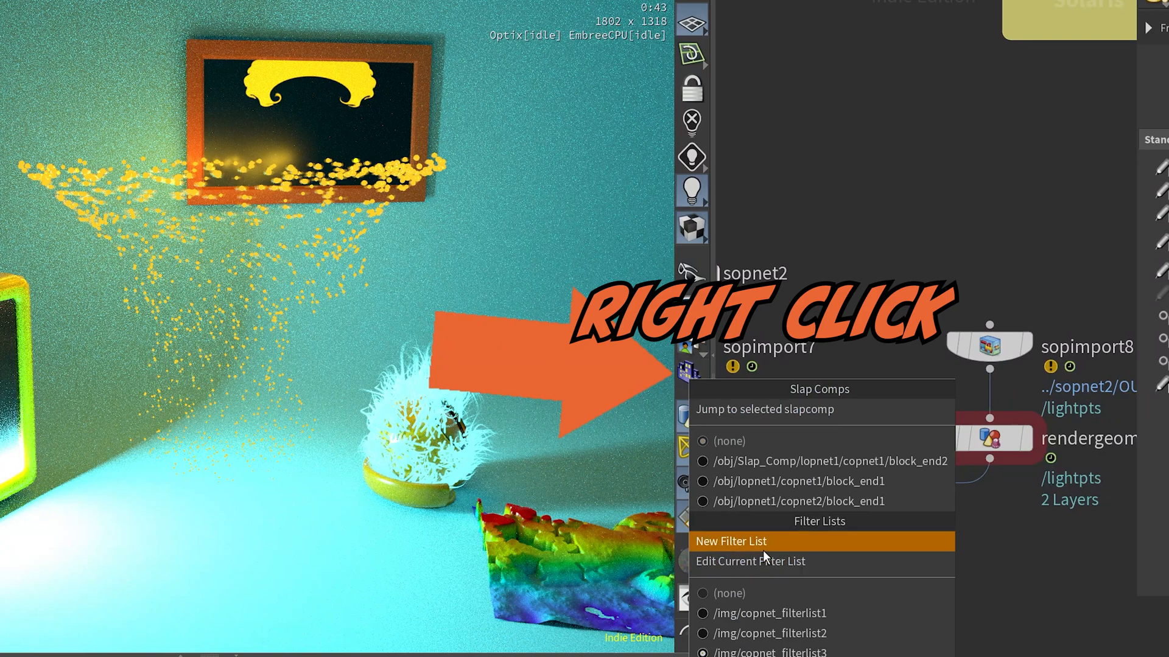
{"action": "left_click", "coordinate": [731, 540]}
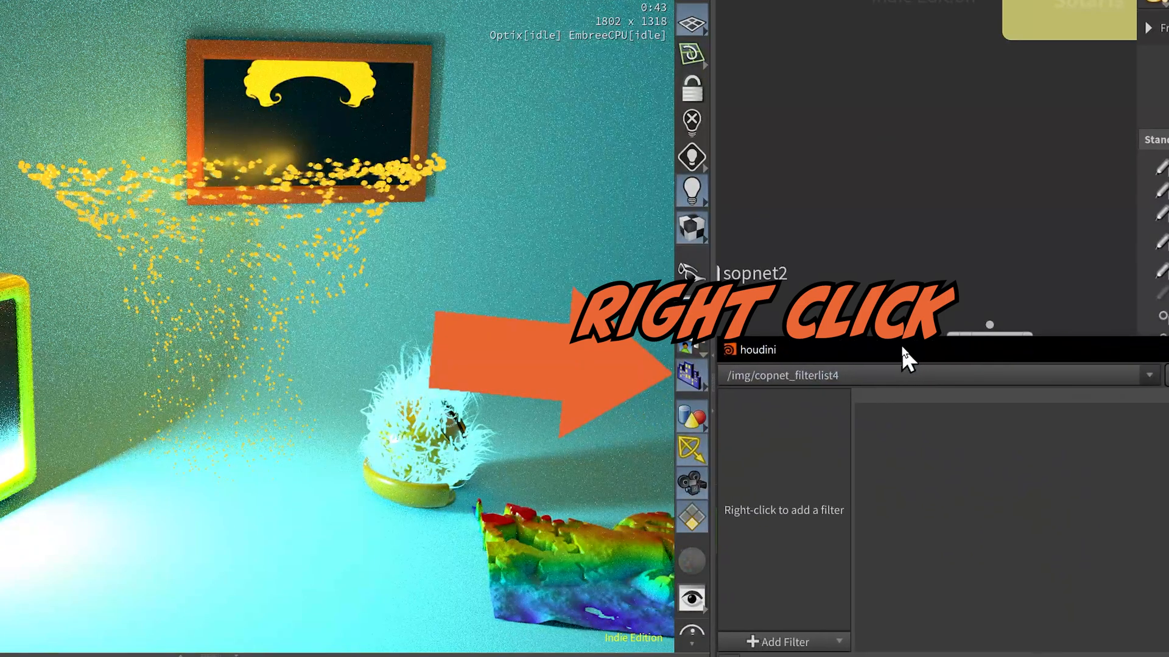
{"action": "right_click", "coordinate": [783, 510]}
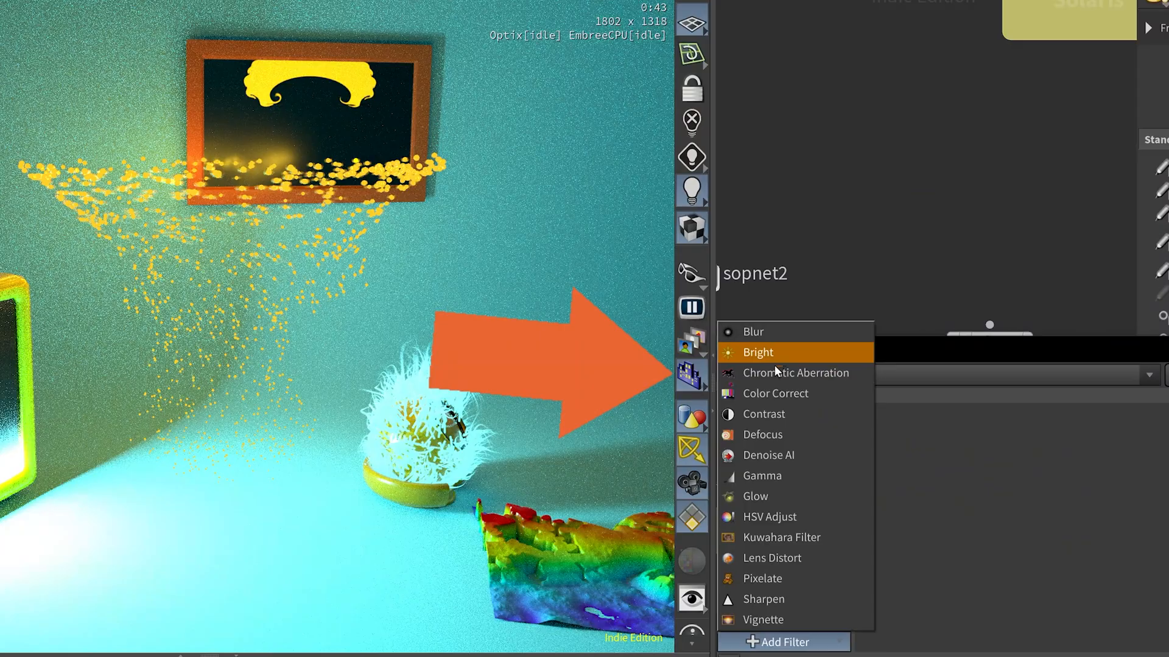
{"action": "mouse_move", "coordinate": [786, 517]}
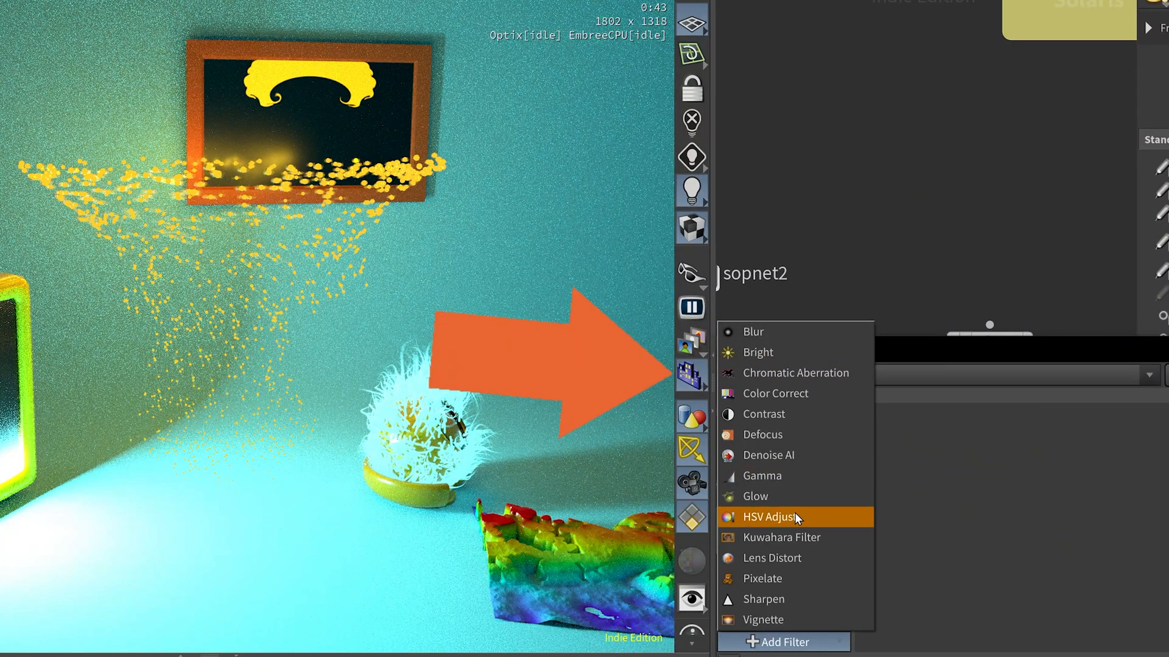
Add an HSV Adjust filter (hsv1) to copnet_filterlist4
{"action": "left_click", "coordinate": [768, 516]}
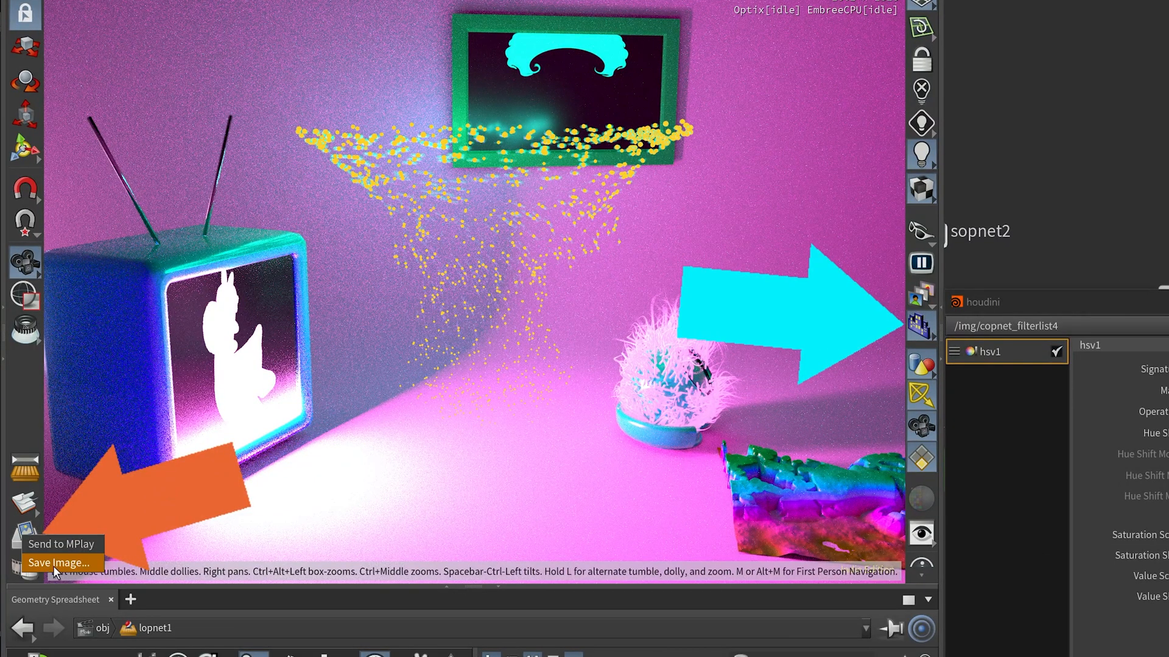
{"action": "left_click", "coordinate": [60, 562]}
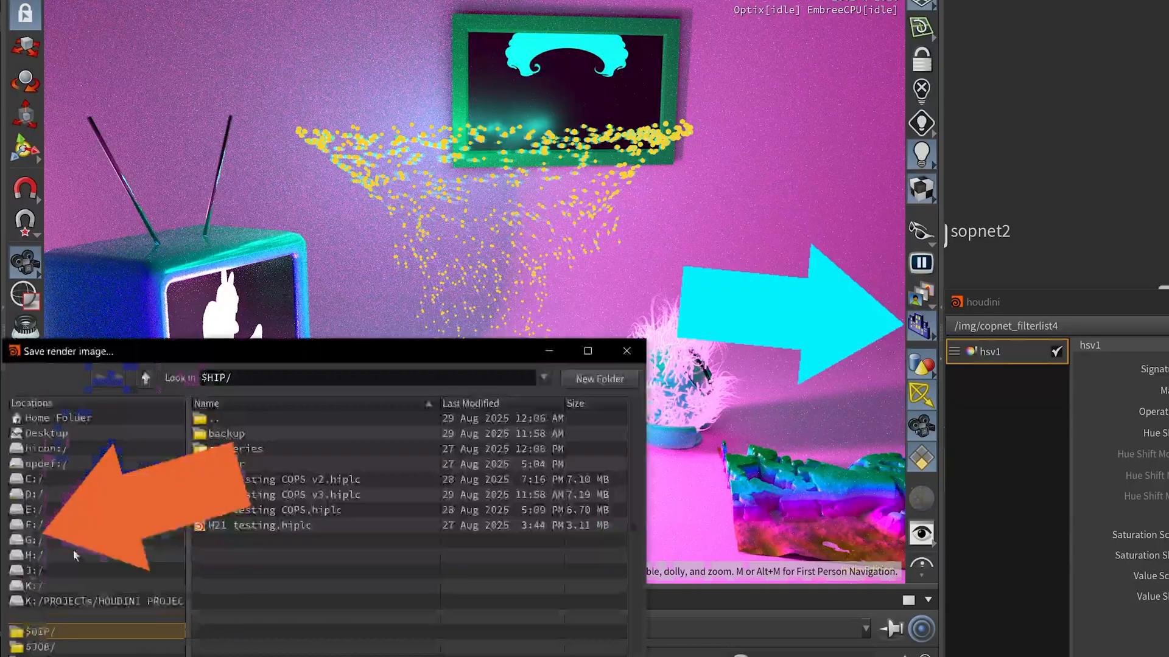
{"action": "left_click", "coordinate": [626, 351]}
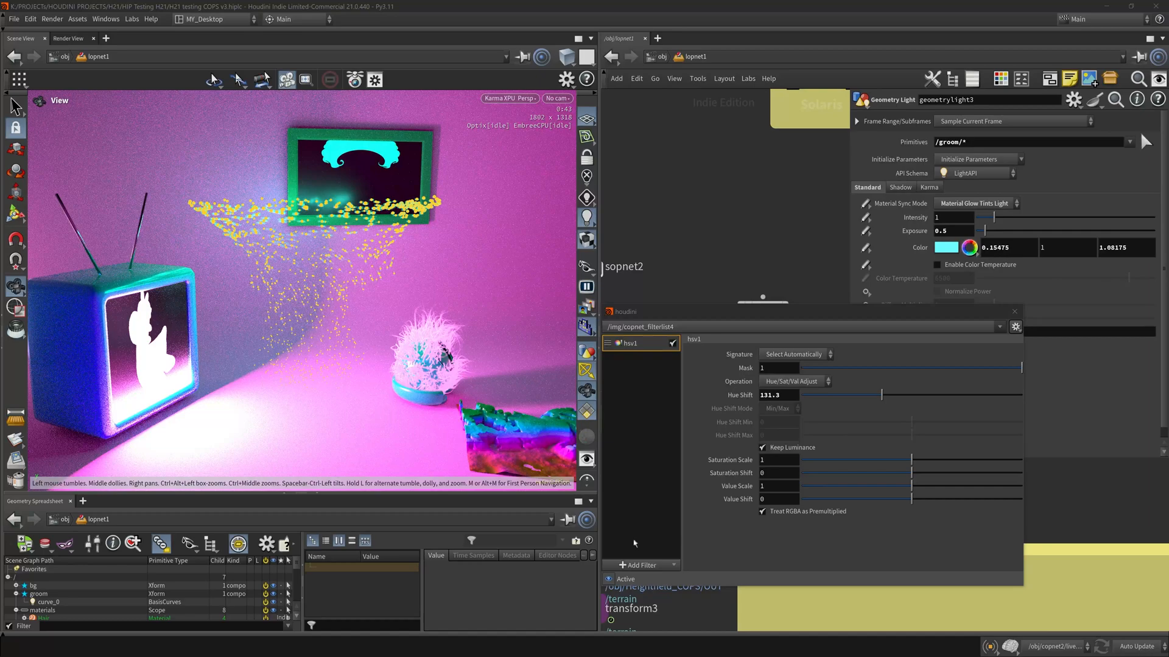
Add chromaticaberration1 after hsv1 and set its mask to about 0.128
{"action": "left_click", "coordinate": [637, 565]}
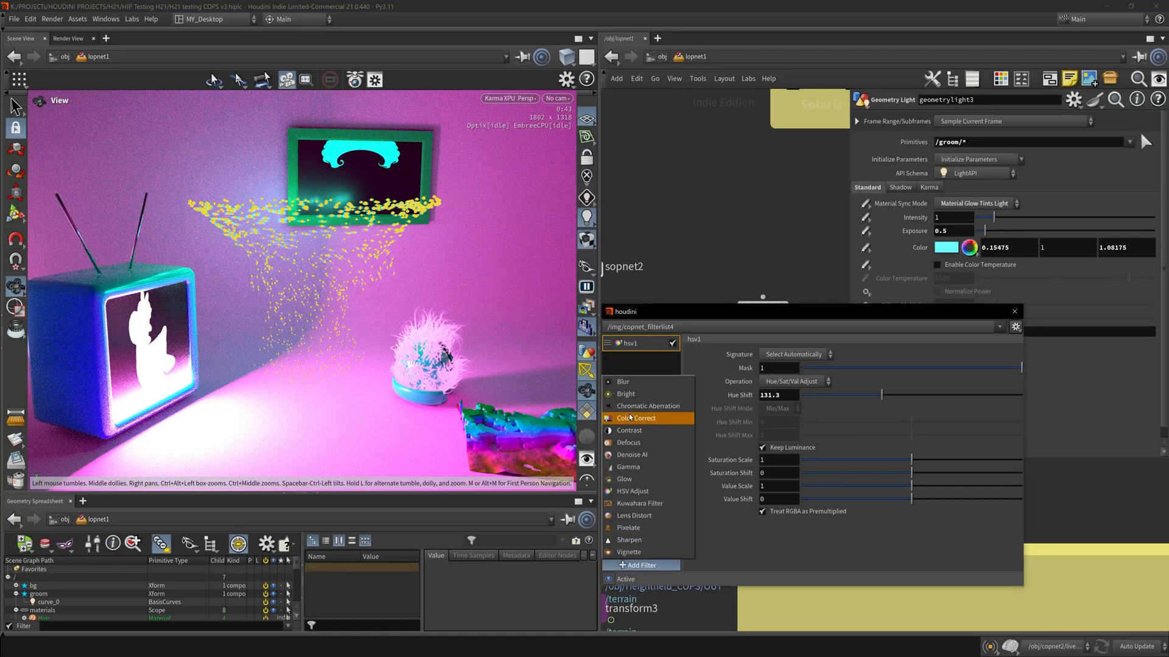
{"action": "left_click", "coordinate": [649, 405]}
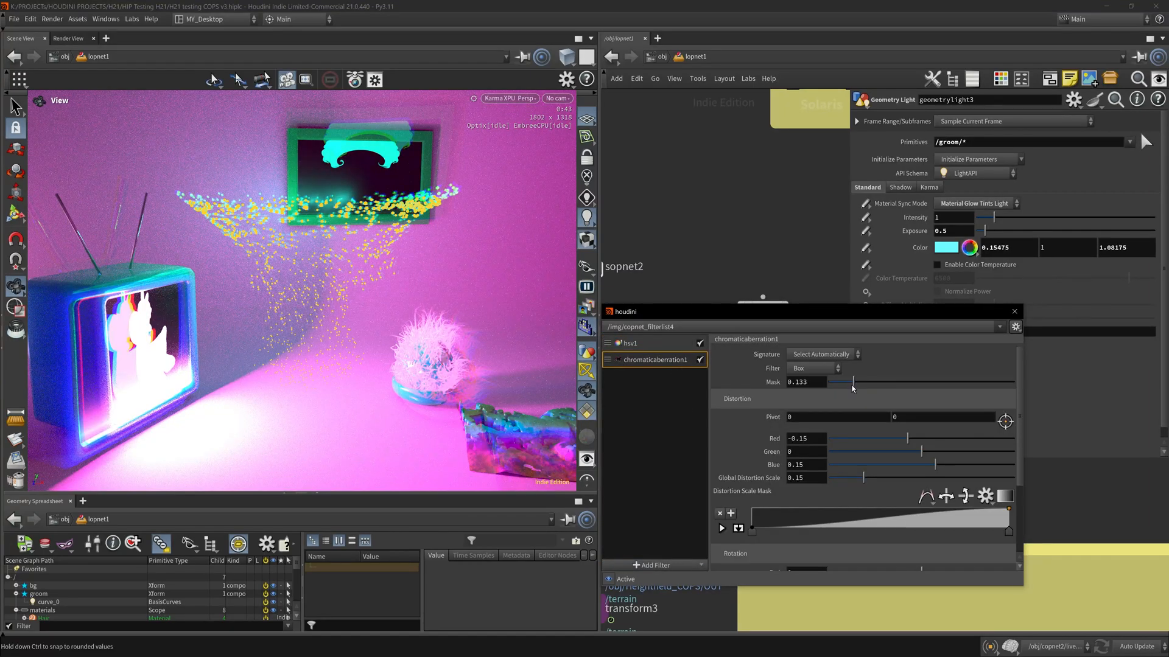
{"action": "left_click_drag", "start_coordinate": [854, 381], "coordinate": [842, 381]}
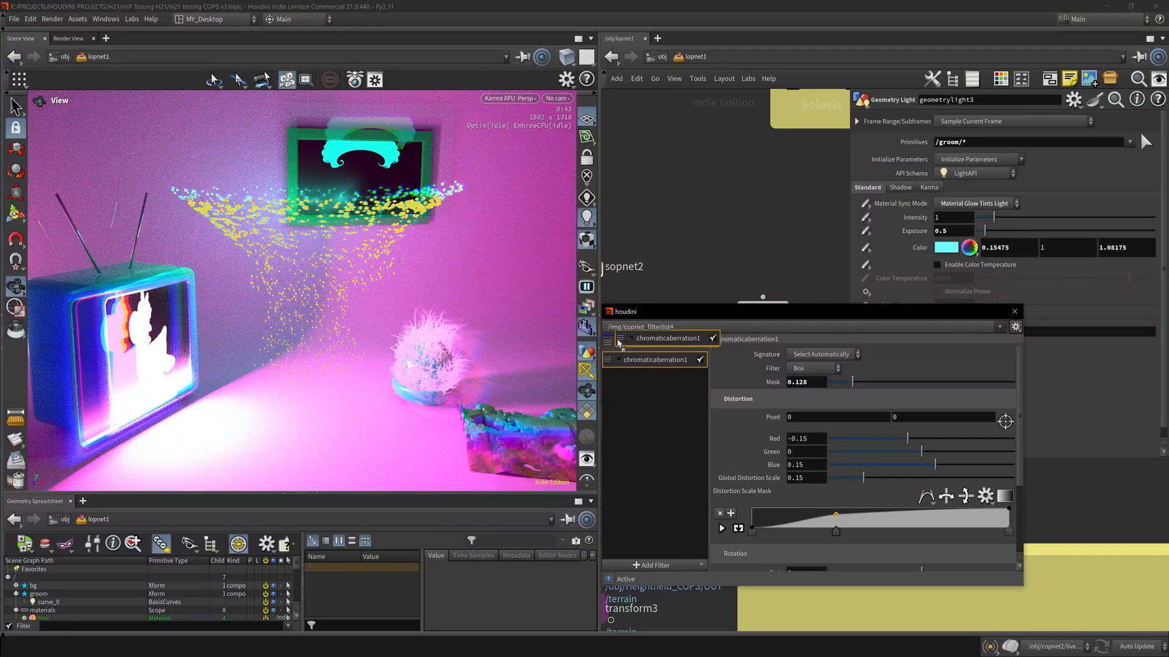
Move chromaticaberration1 to the top and add bright1, contrast1 and pixelate1 filters
{"action": "left_click", "coordinate": [629, 359]}
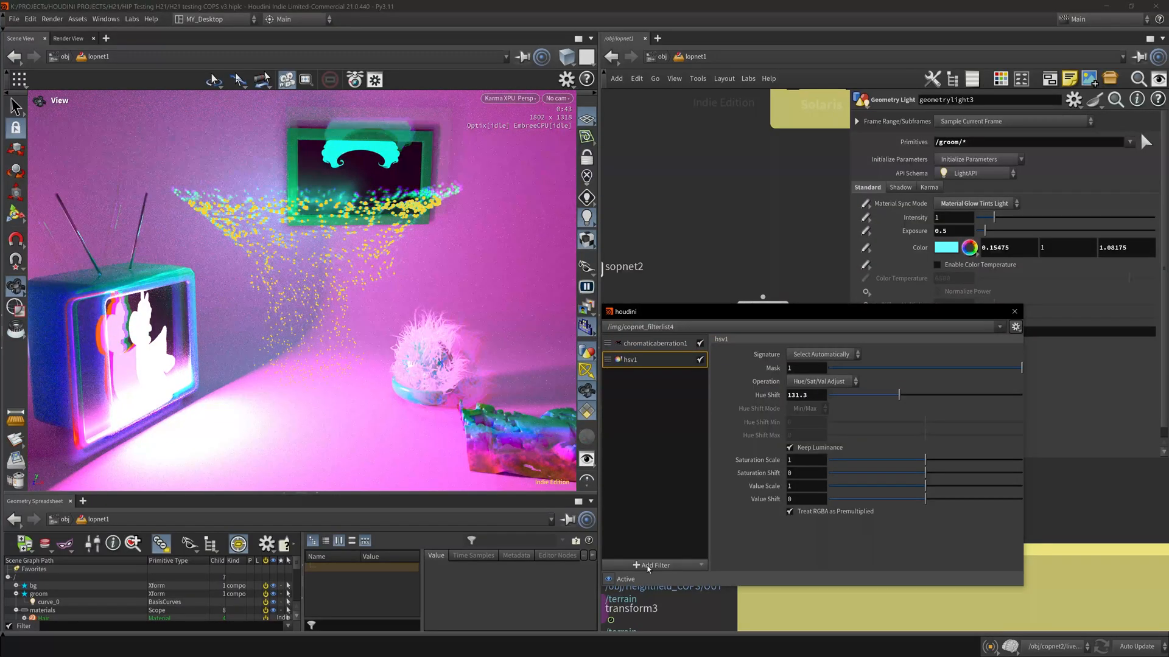
{"action": "left_click", "coordinate": [652, 565]}
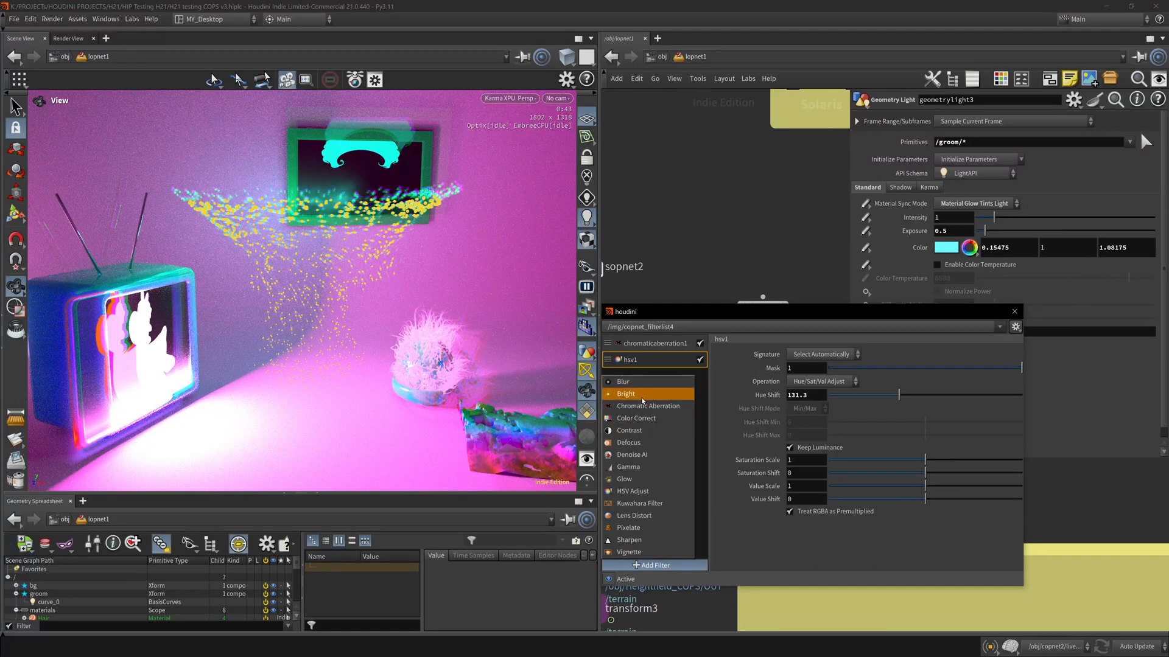
{"action": "left_click", "coordinate": [626, 393]}
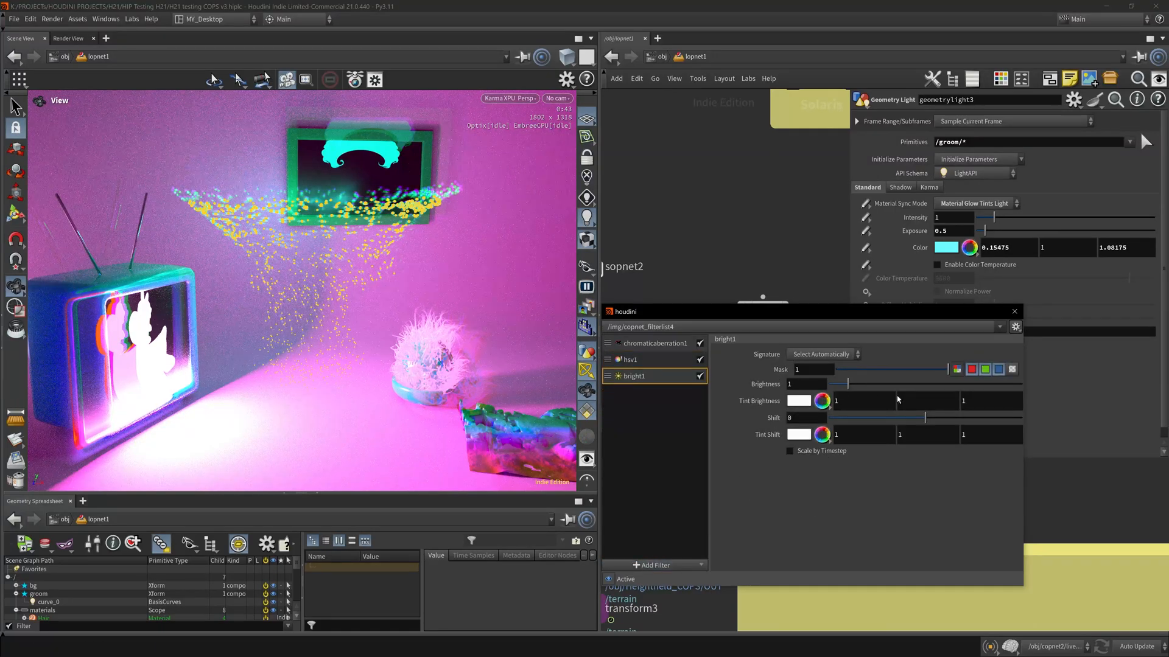
{"action": "left_click", "coordinate": [653, 564]}
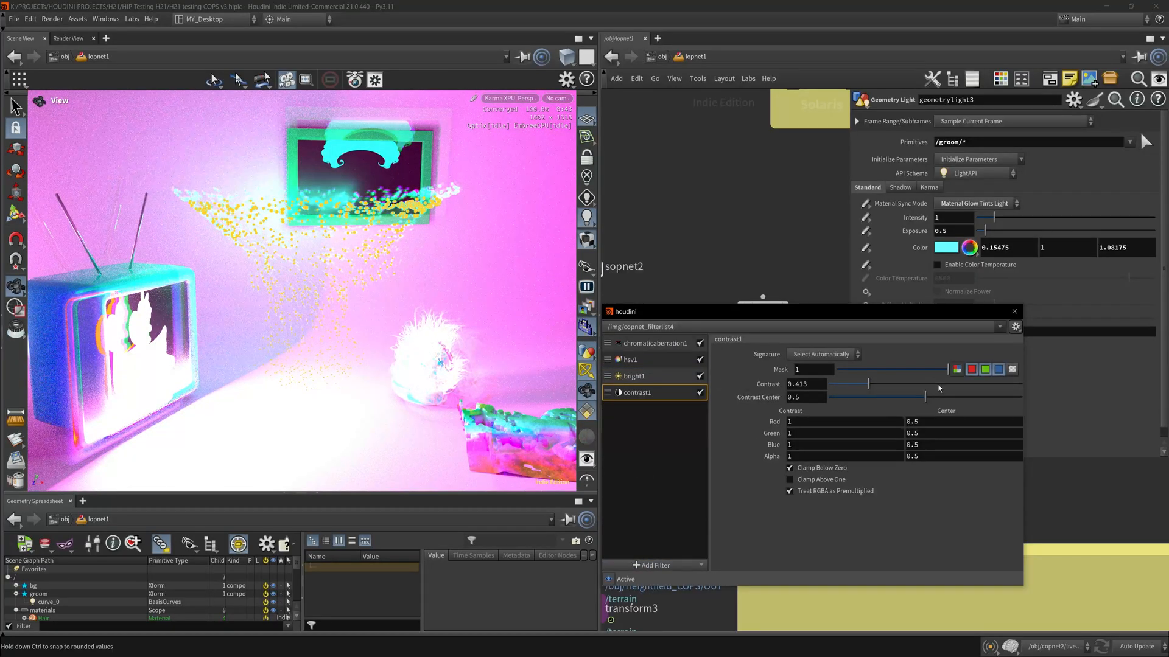
{"action": "left_click", "coordinate": [636, 409]}
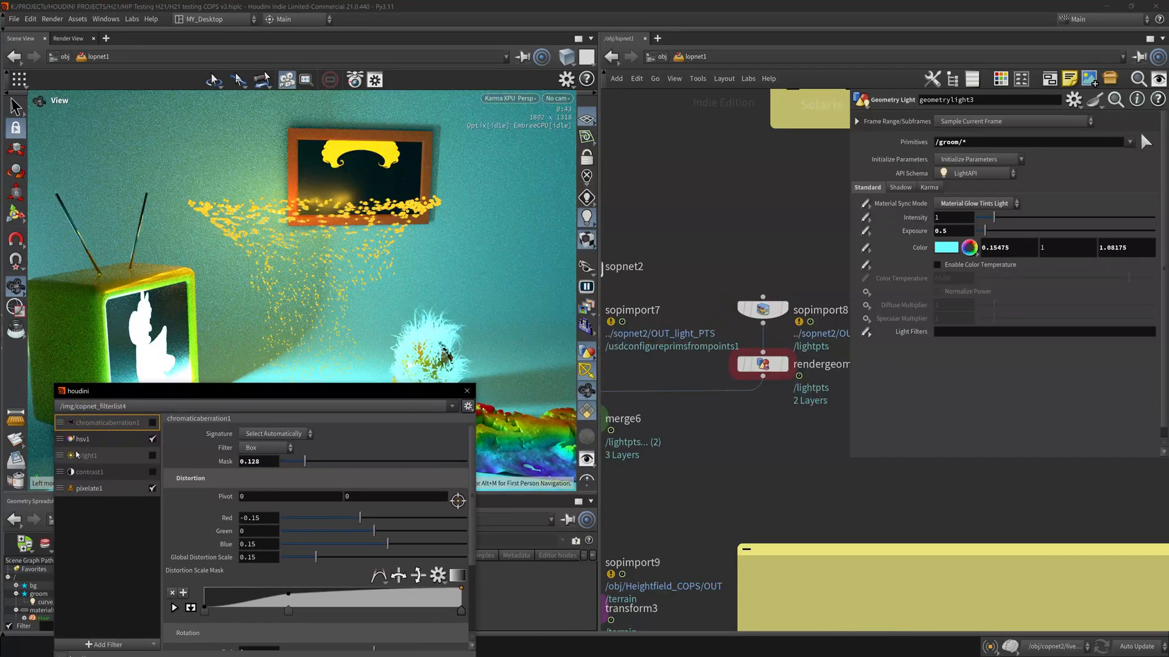
Place a Chromatic Aberration node in the copnet3 Copernicus network via the chr search
{"action": "key", "text": "Tab"}
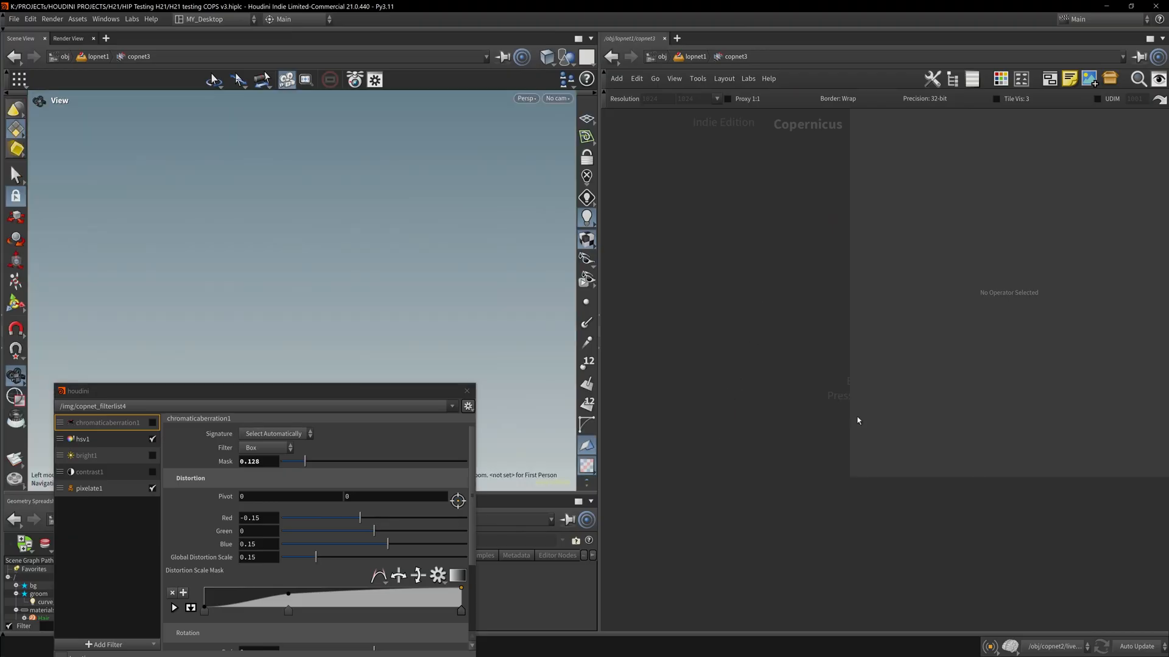
{"action": "key", "text": "tab"}
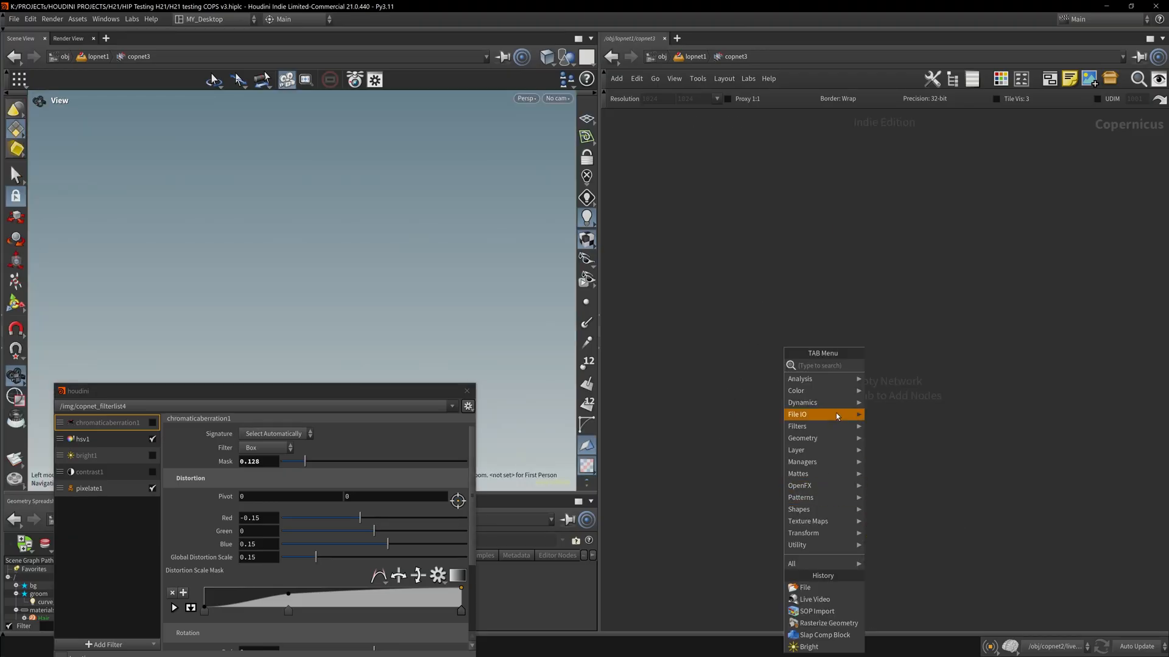
{"action": "mouse_move", "coordinate": [796, 426]}
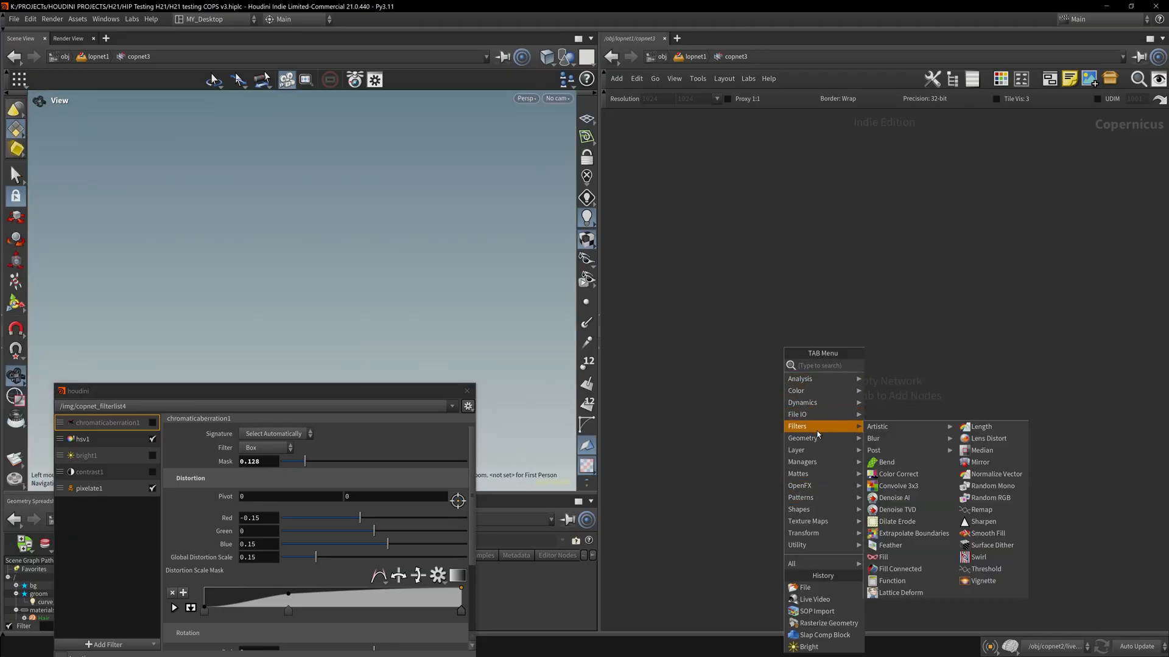
{"action": "mouse_move", "coordinate": [895, 498]}
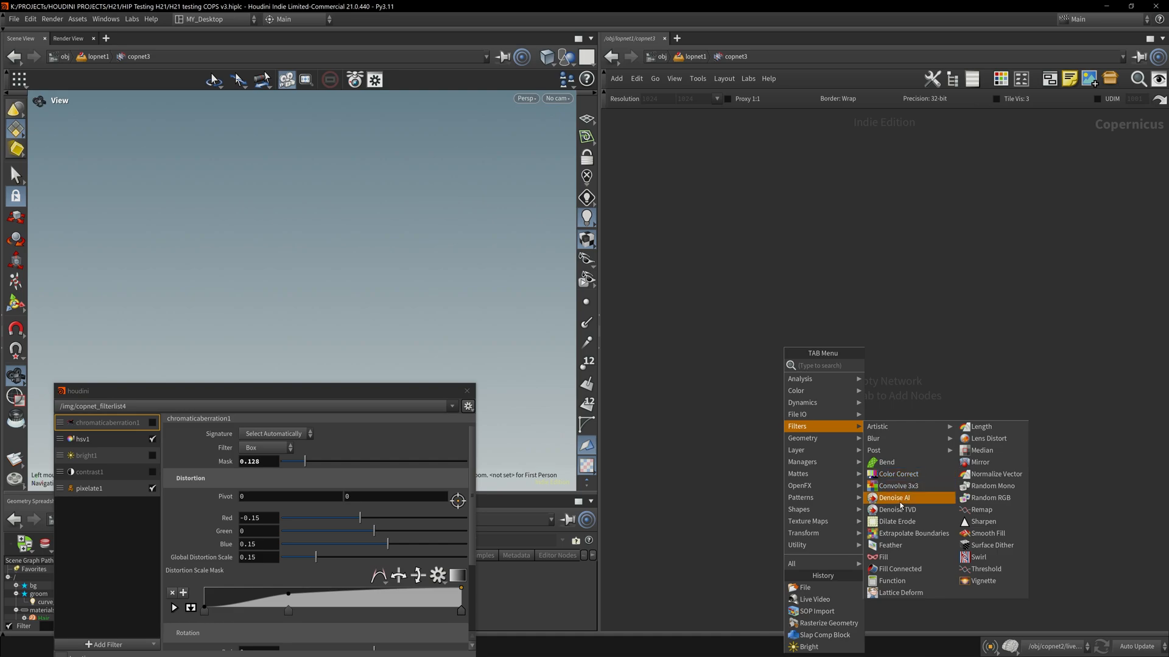
{"action": "mouse_move", "coordinate": [901, 505]}
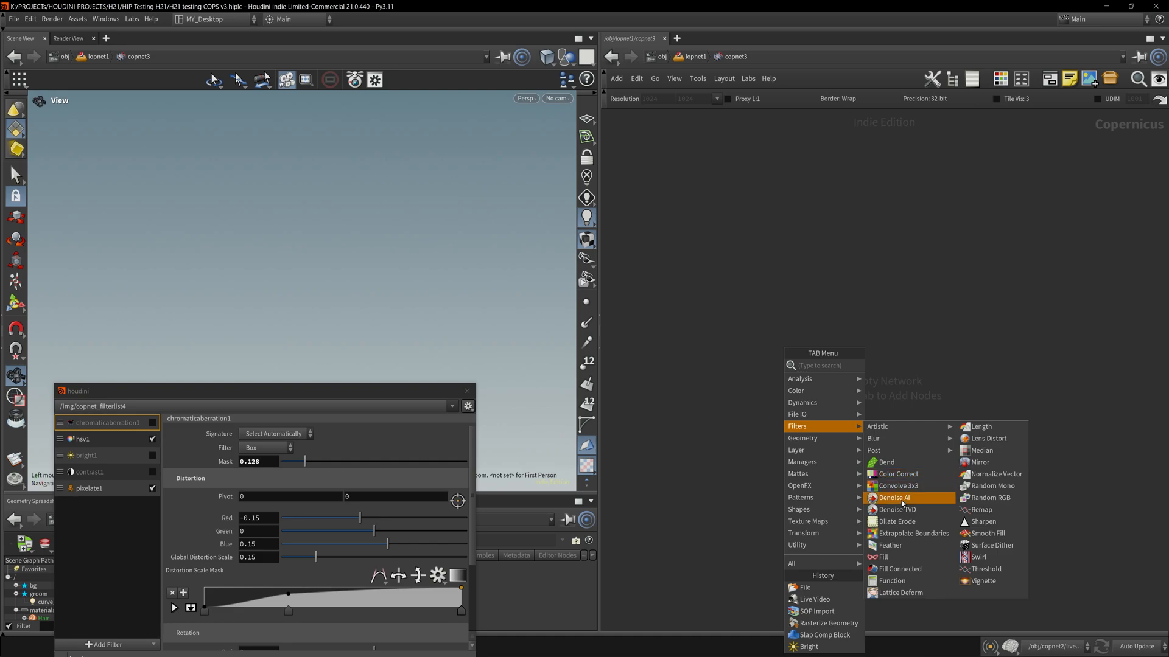
{"action": "mouse_move", "coordinate": [982, 451]}
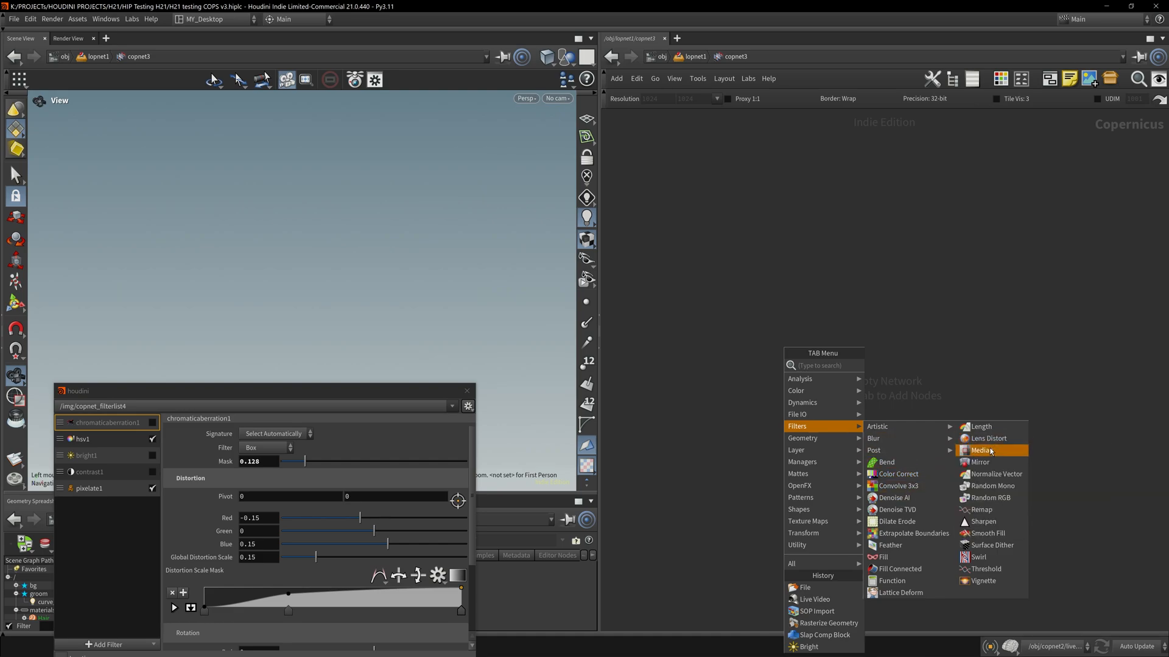
{"action": "type", "text": "chr"}
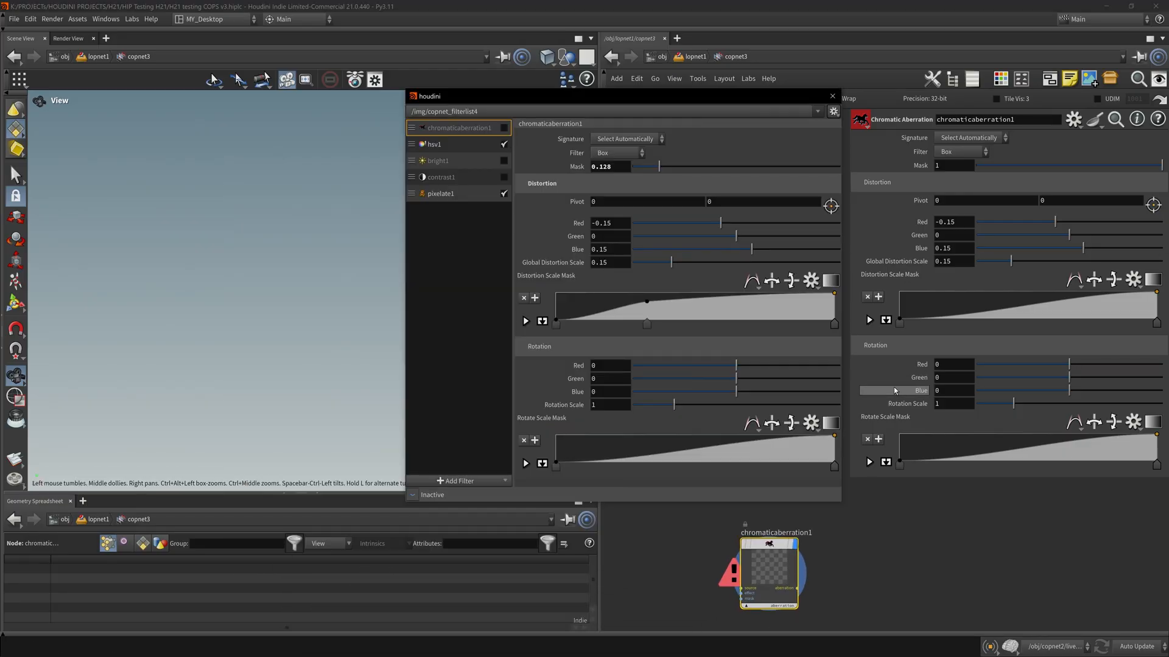
Position the filter list beside the node's parameter pane and dismiss the node menu
{"action": "left_click_drag", "start_coordinate": [447, 95], "coordinate": [109, 243]}
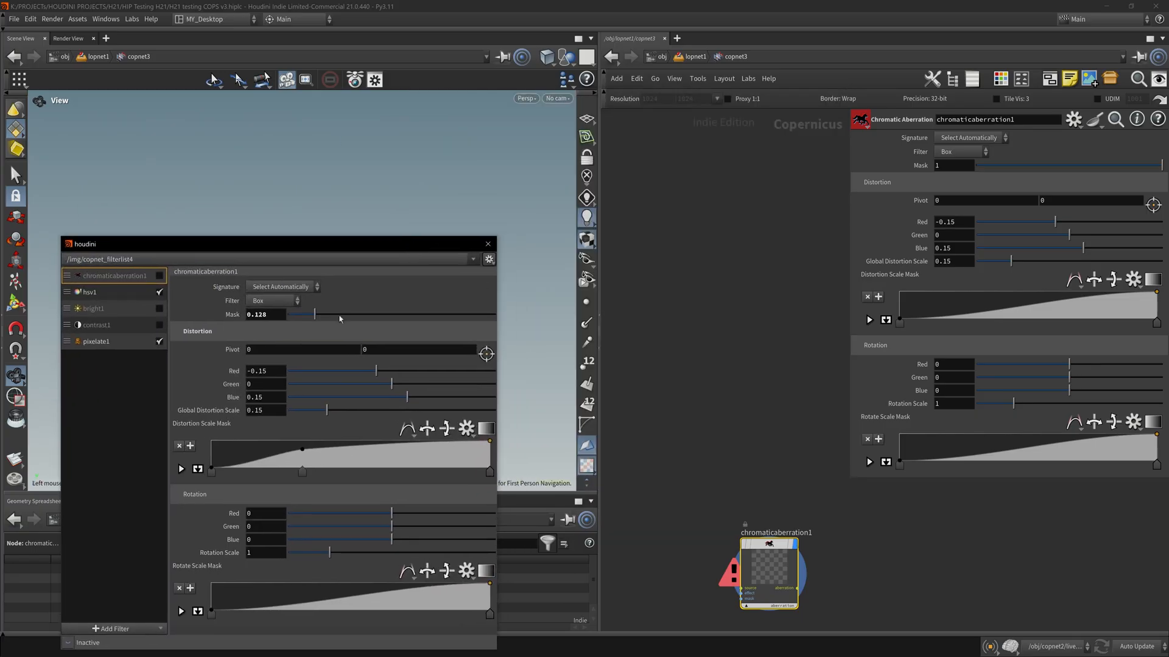
{"action": "left_click_drag", "start_coordinate": [84, 244], "coordinate": [254, 191]}
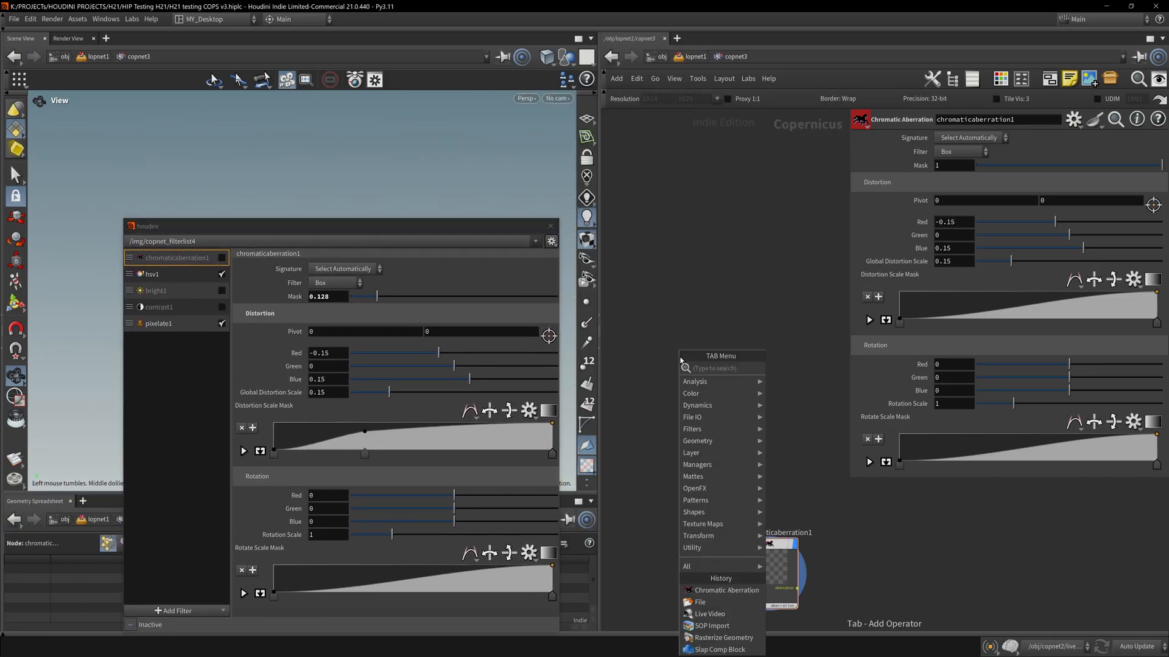
{"action": "mouse_move", "coordinate": [722, 429]}
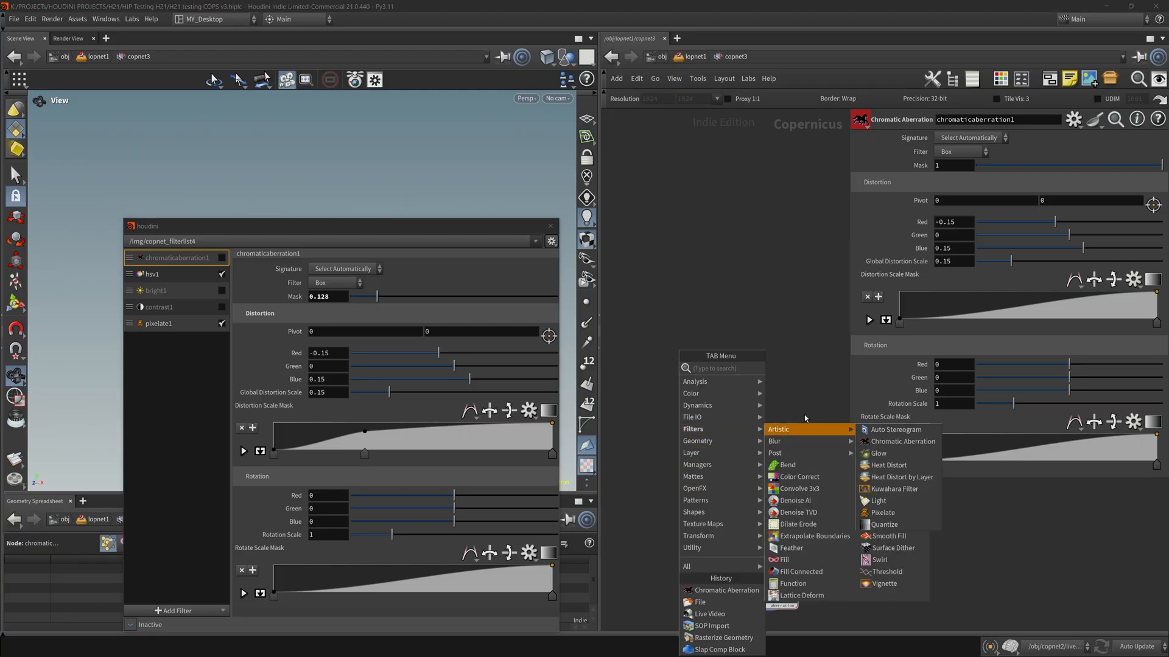
{"action": "left_click", "coordinate": [902, 440]}
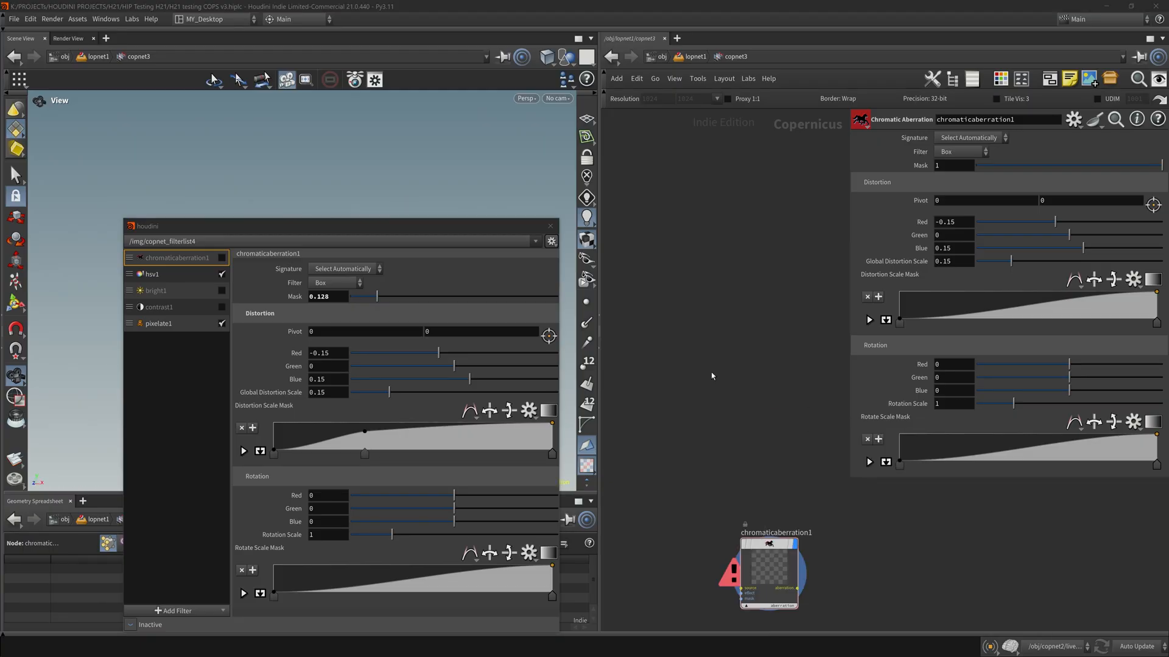